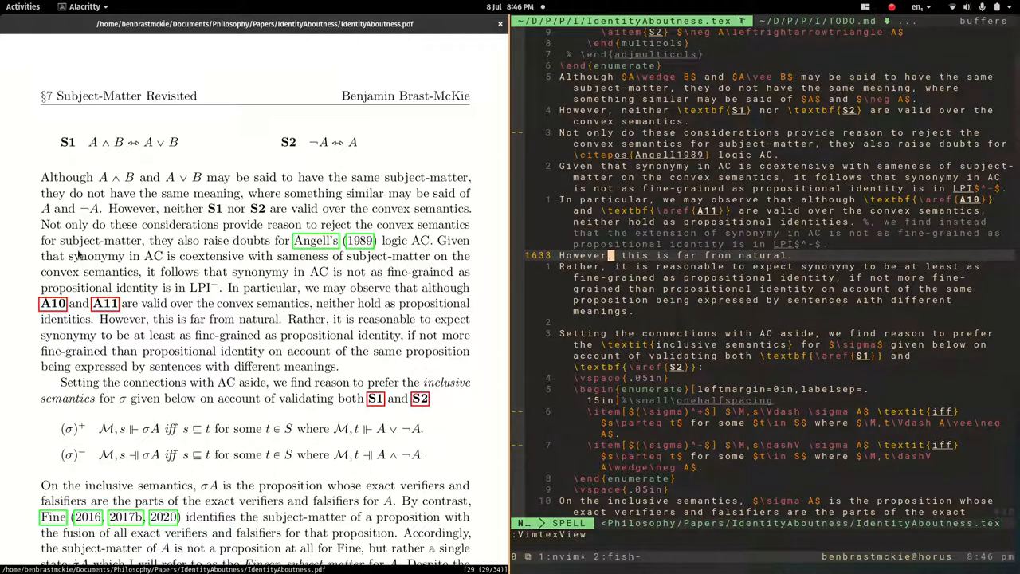
{"action": "mouse_move", "coordinate": [785, 112]}
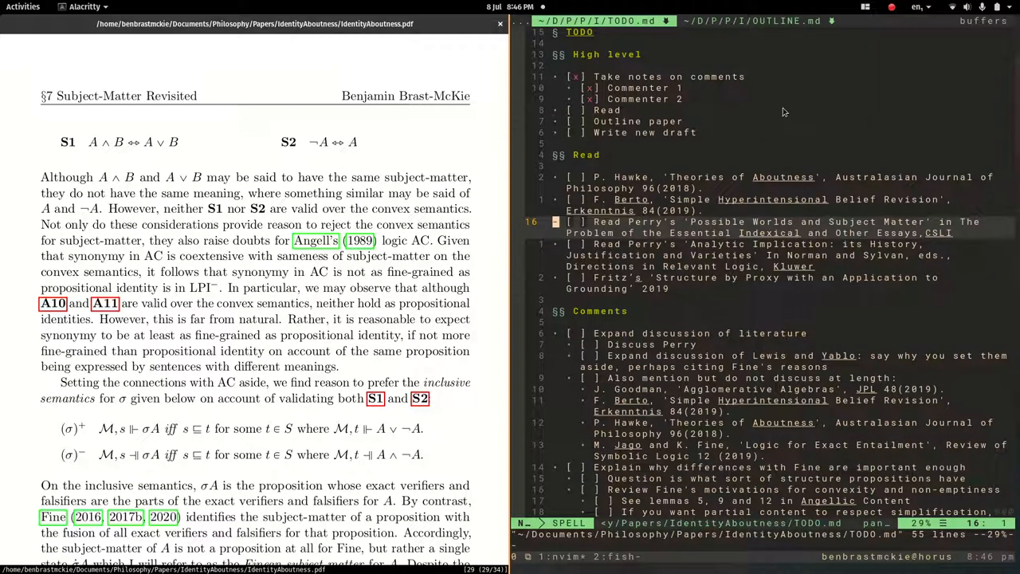
- Scroll through TODO.md in Neovim before running the pandoc 'to word from open' conversion
{"action": "scroll", "scroll_direction": "down", "scroll_amount": 3}
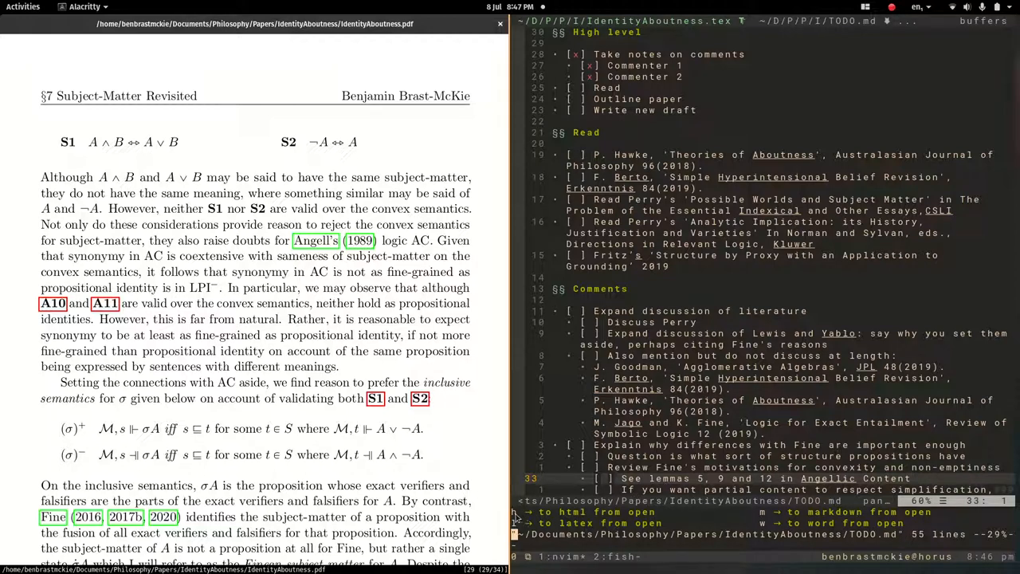
{"action": "mouse_move", "coordinate": [788, 521]}
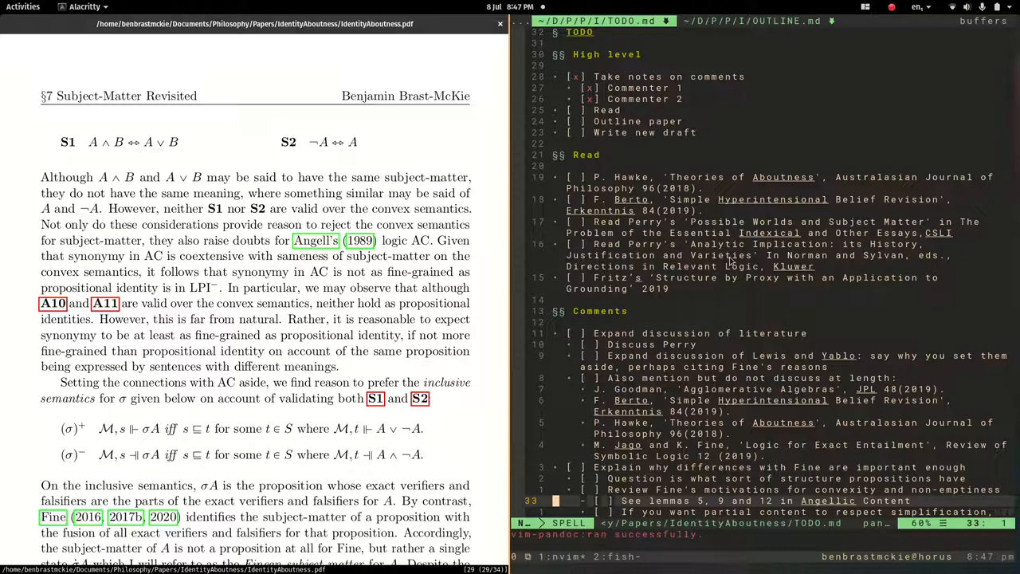
{"action": "mouse_move", "coordinate": [644, 461]}
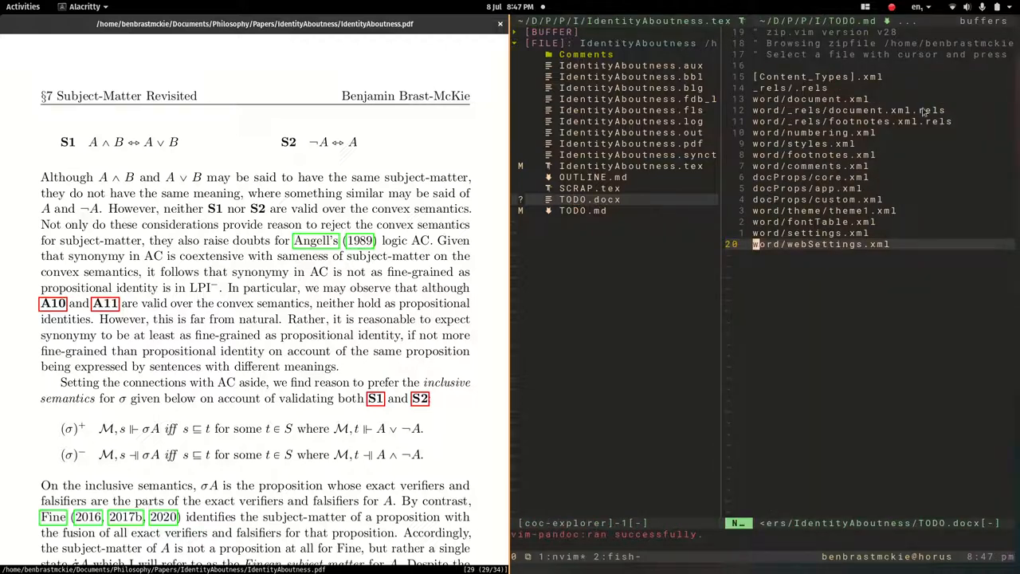
{"action": "mouse_move", "coordinate": [797, 72]}
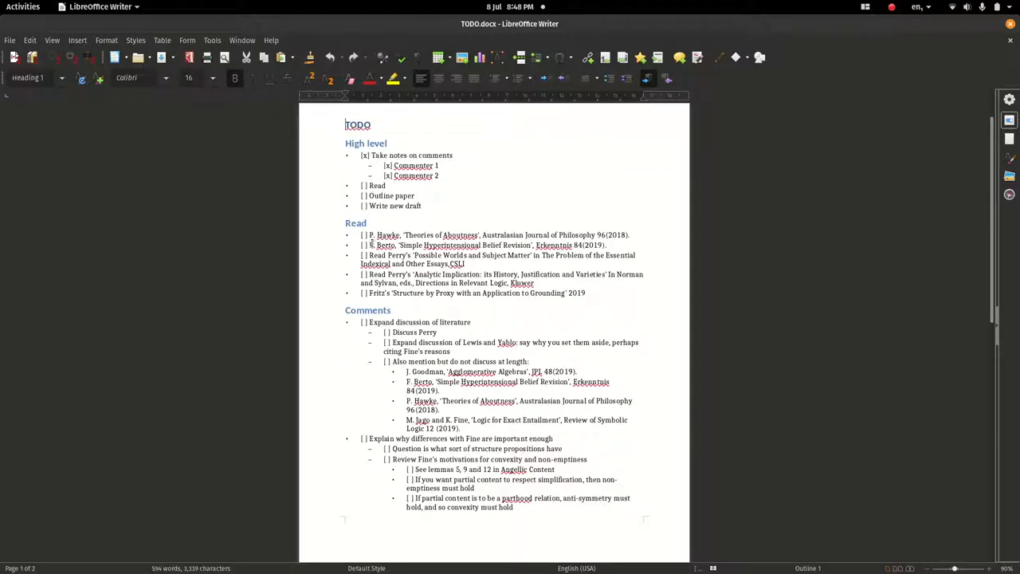
- Scroll through TODO.docx in LibreOffice Writer to review its headings and bulleted to-do items
{"action": "scroll", "scroll_direction": "down", "scroll_amount": 3}
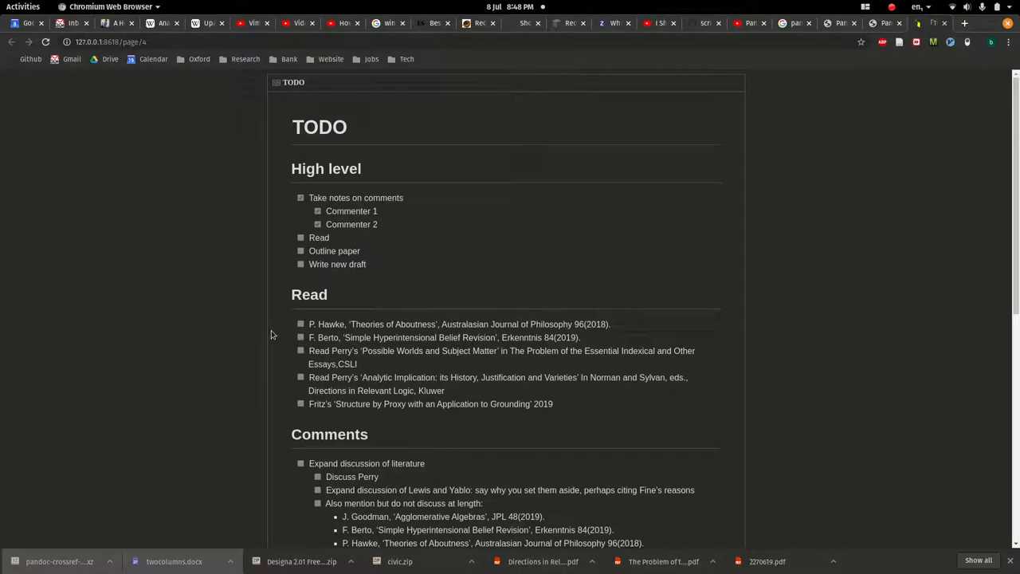
- Scroll the 127.0.0.1:8618 preview through the High level, Read and Comments checklists
{"action": "scroll", "scroll_direction": "down", "scroll_amount": 3}
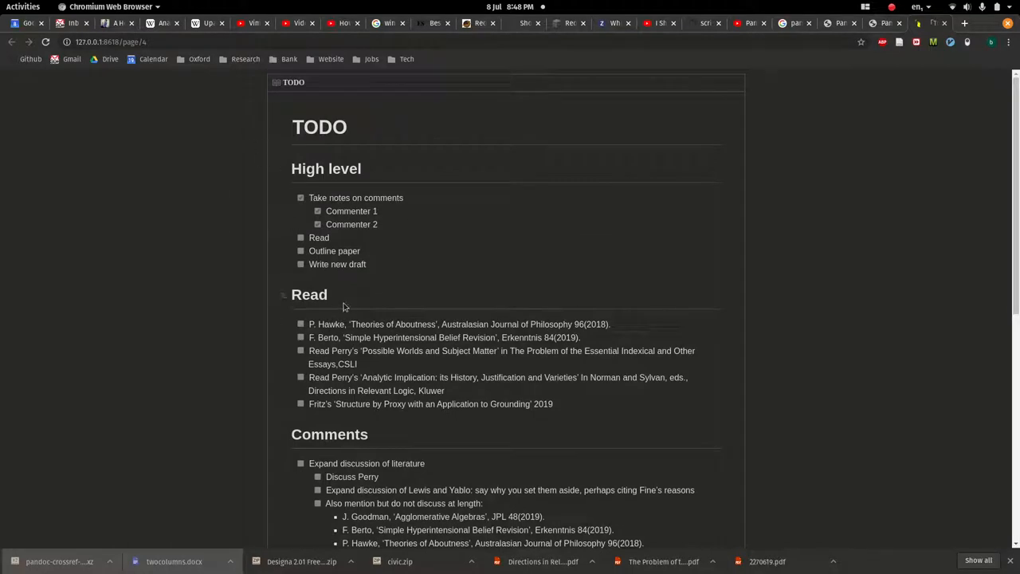
{"action": "mouse_move", "coordinate": [453, 304]}
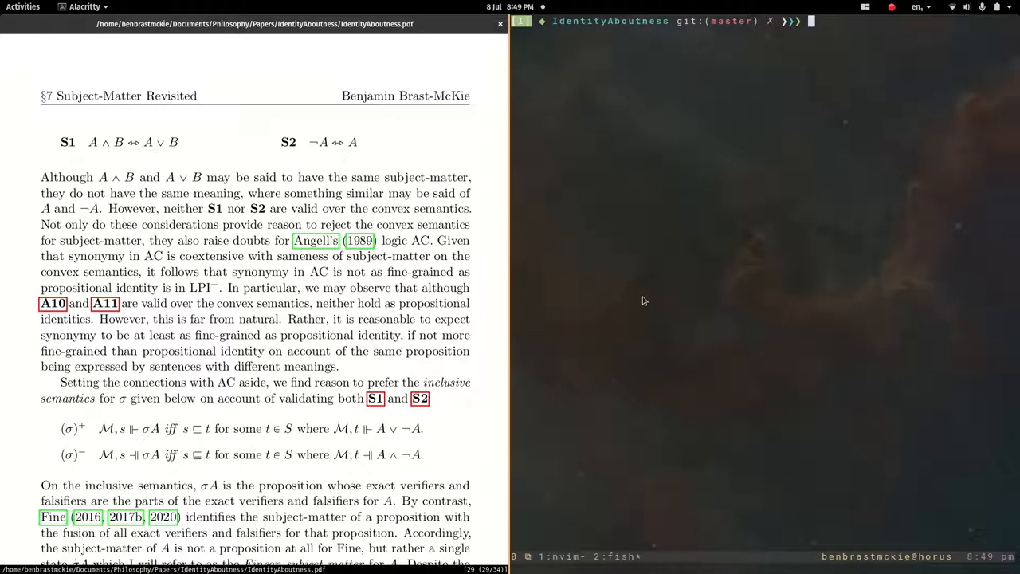
{"action": "mouse_move", "coordinate": [614, 36]}
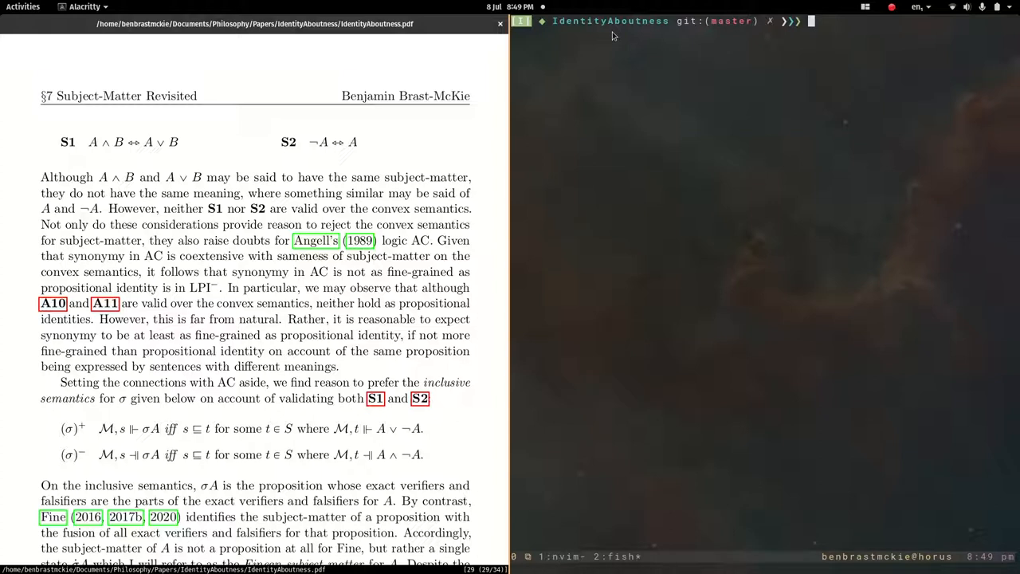
- Enter 'pandoc -s IdentityAboutness.tex -t docx -o TD.docx' at the fish prompt
{"action": "type", "text": "pandoc -s IdentityAboutness.tex -t docx -o TD.docx"}
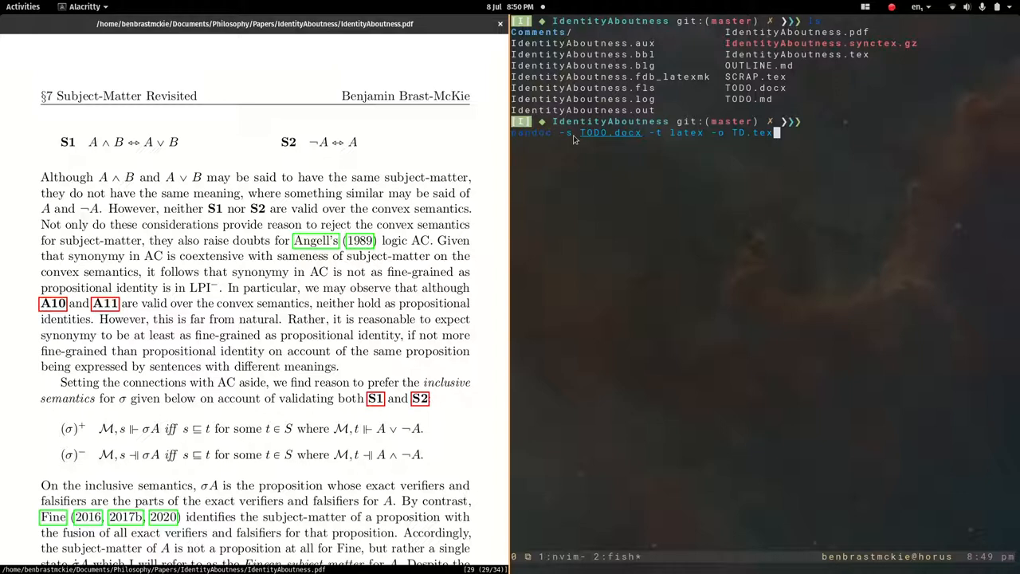
{"action": "mouse_move", "coordinate": [728, 145]}
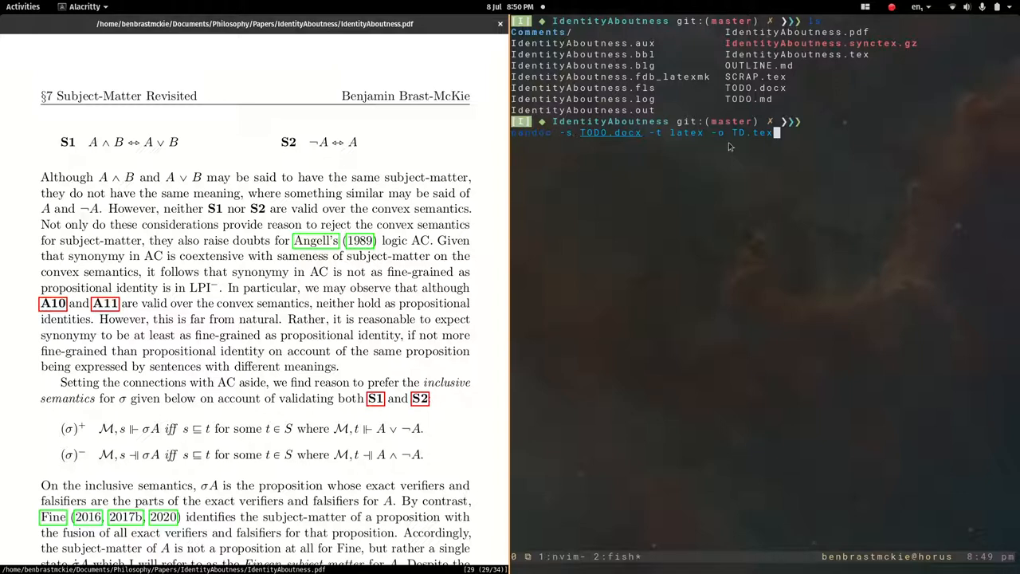
{"action": "mouse_move", "coordinate": [586, 145]}
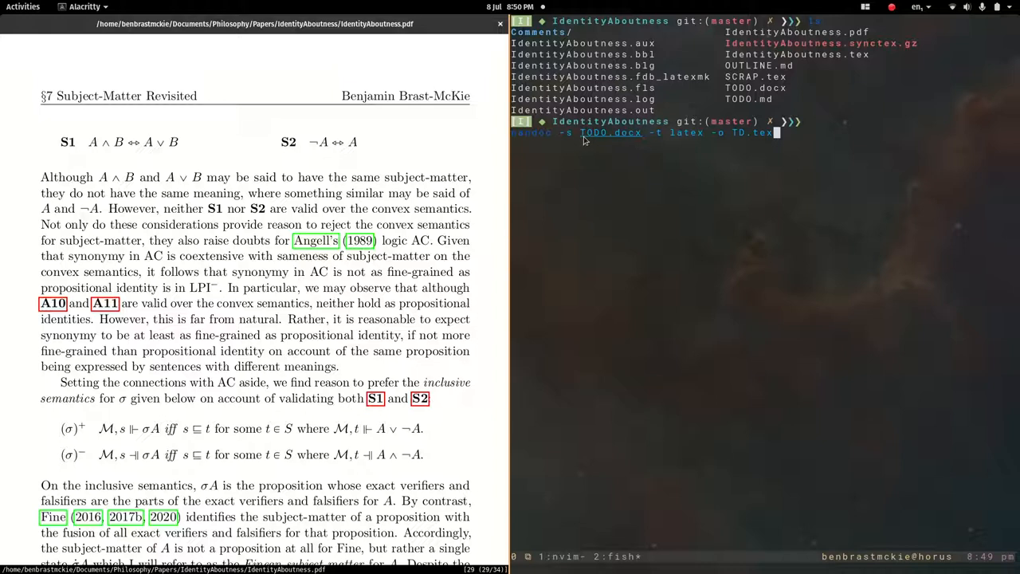
{"action": "mouse_move", "coordinate": [669, 155]}
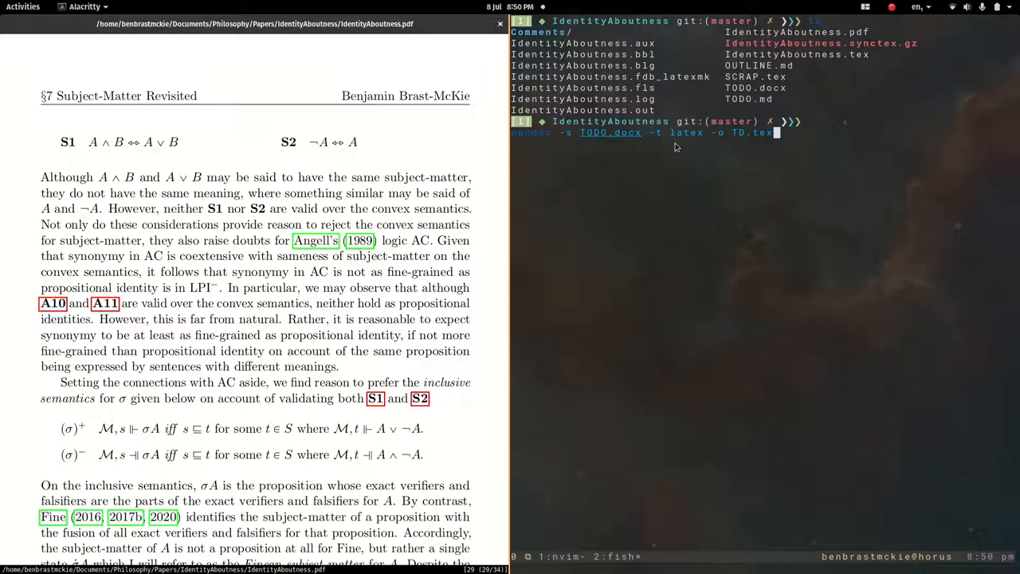
{"action": "mouse_move", "coordinate": [692, 141]}
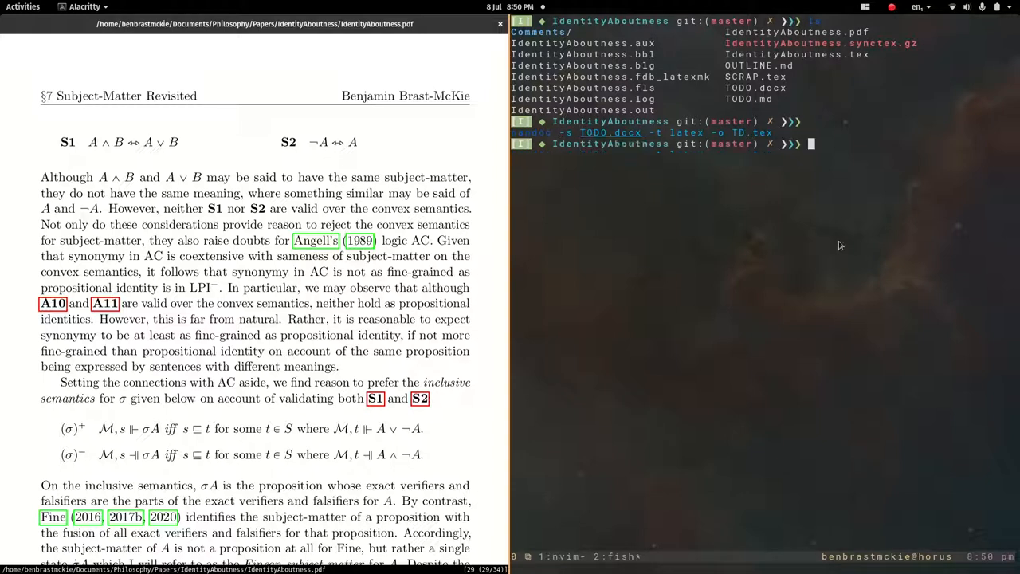
- Run the pandoc command converting TODO.docx into the standalone LaTeX file TD.tex
{"action": "key", "text": "Return"}
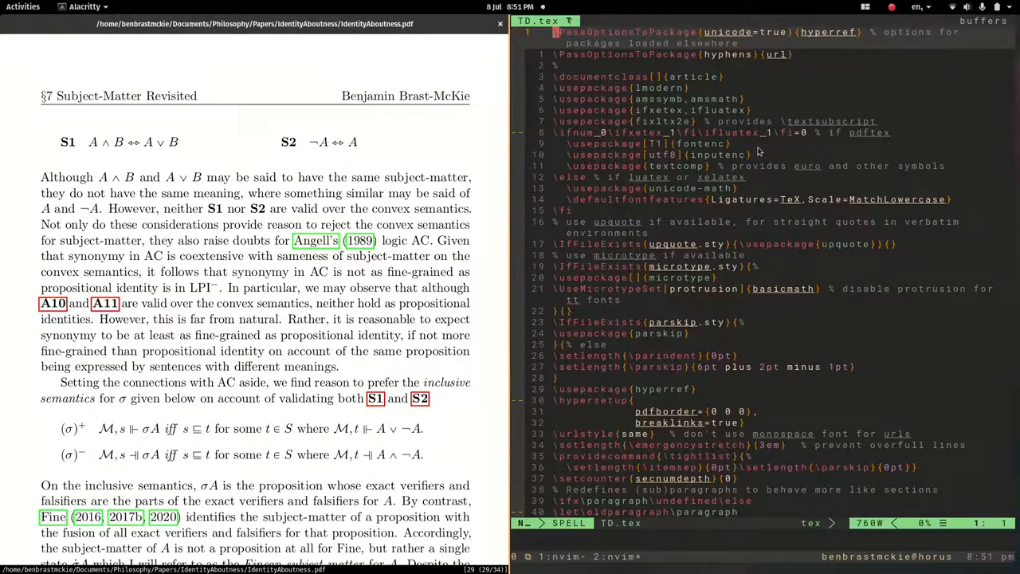
- Scroll through the LaTeX preamble of TD.tex in Neovim
{"action": "scroll", "scroll_direction": "down", "scroll_amount": 3}
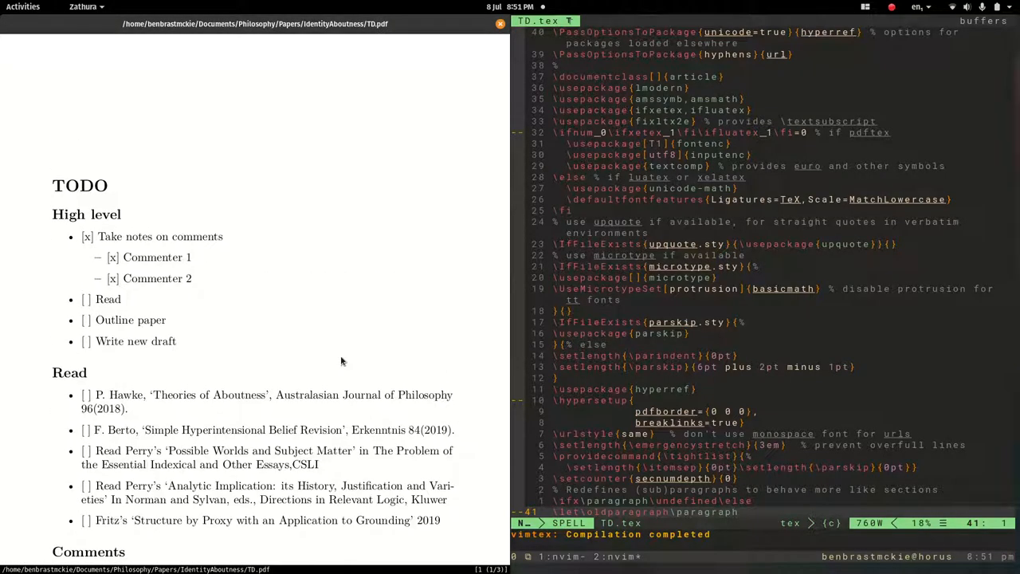
{"action": "scroll", "scroll_direction": "down", "scroll_amount": 3}
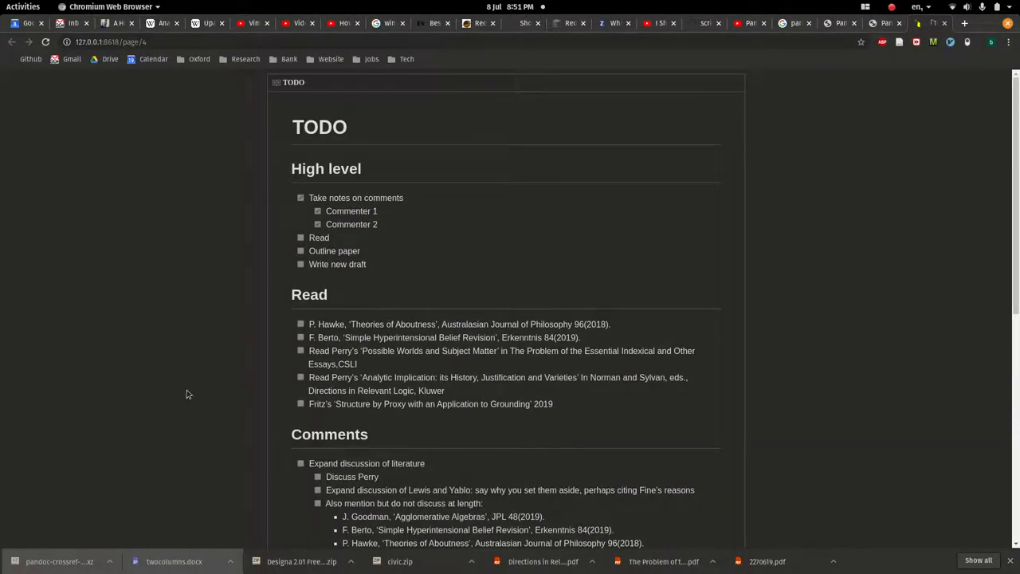
{"action": "mouse_move", "coordinate": [377, 335]}
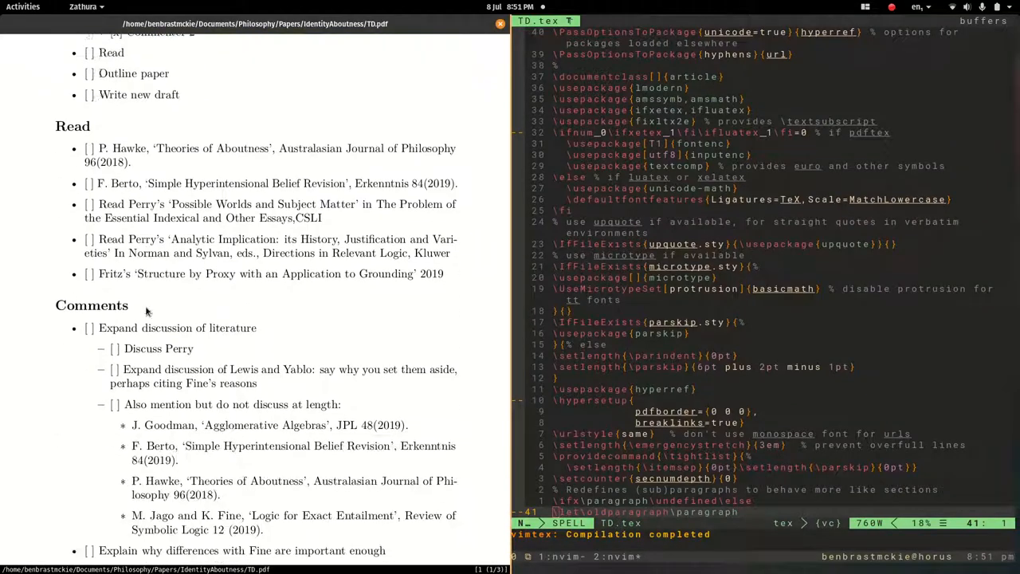
{"action": "scroll", "scroll_direction": "down", "scroll_amount": 3}
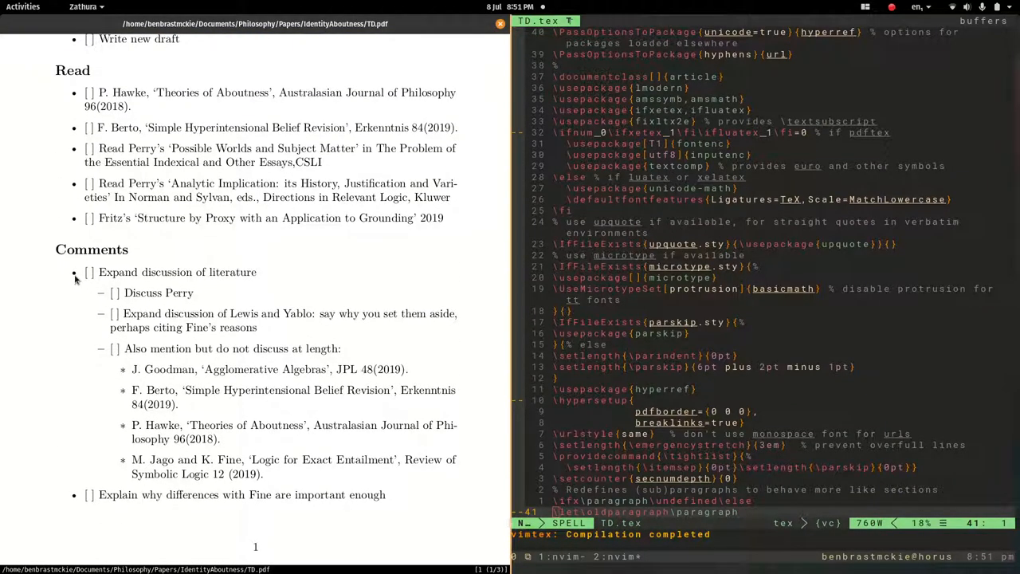
{"action": "mouse_move", "coordinate": [122, 396]}
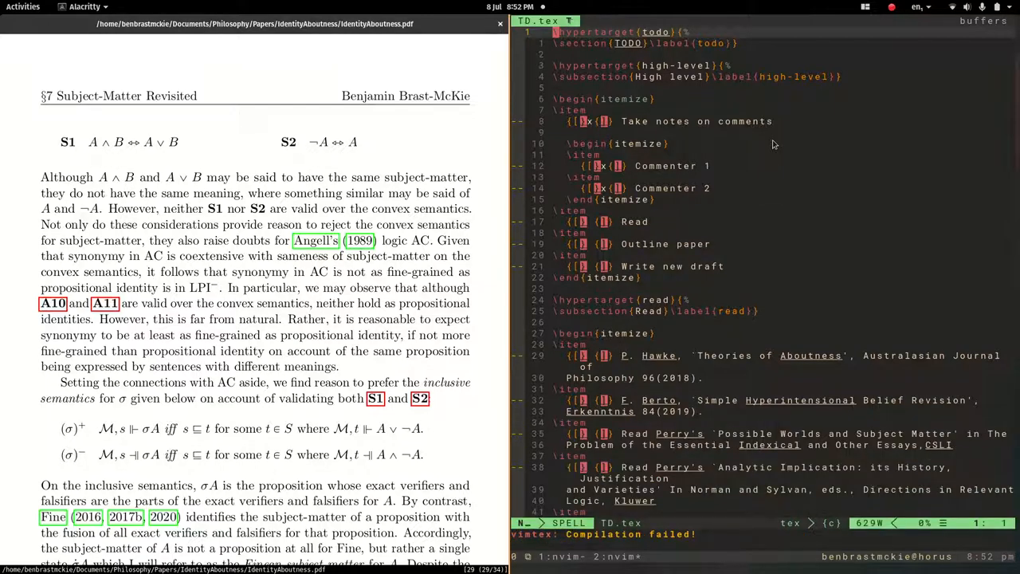
{"action": "mouse_move", "coordinate": [846, 361]}
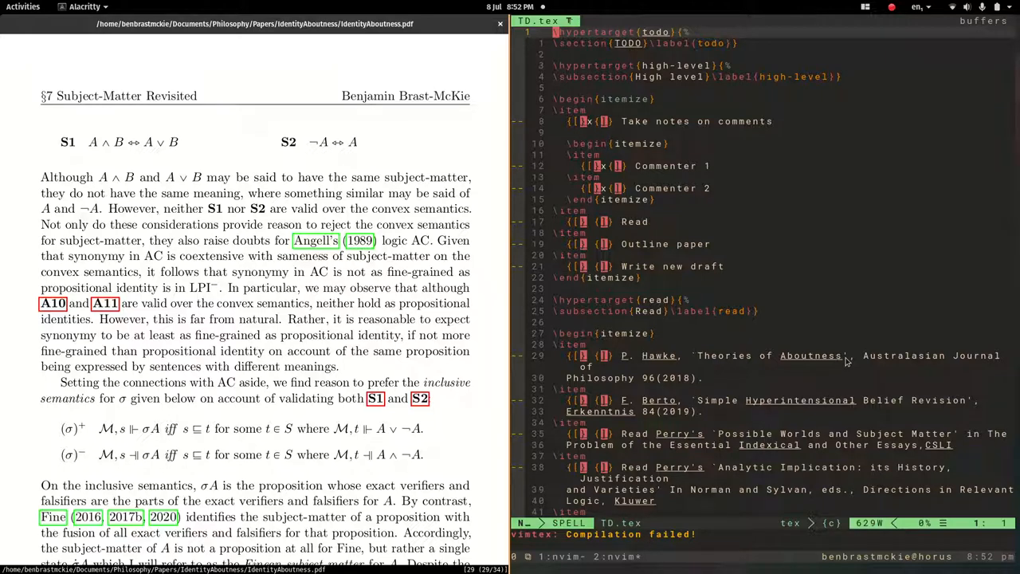
{"action": "mouse_move", "coordinate": [717, 380]}
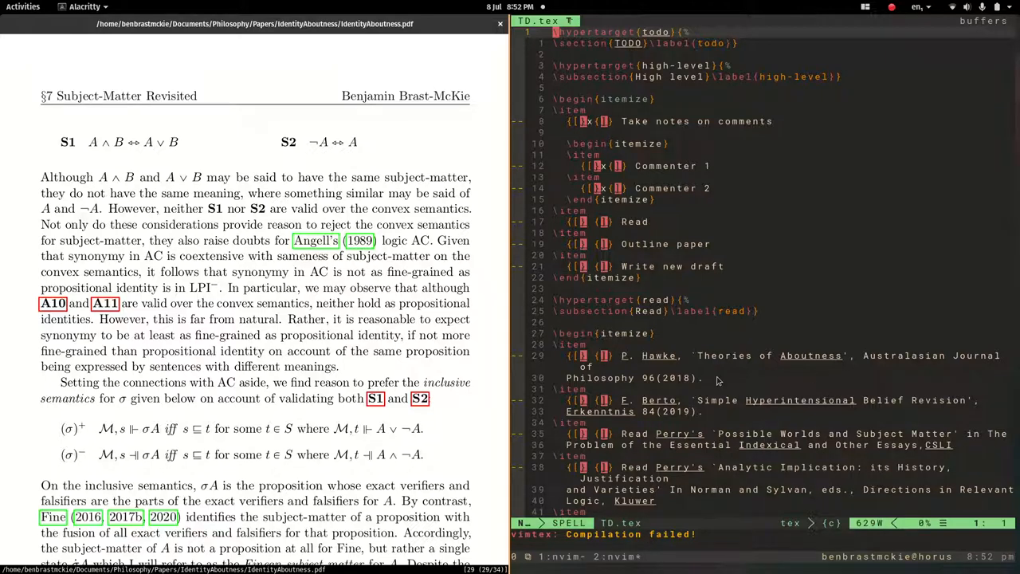
{"action": "mouse_move", "coordinate": [825, 315]}
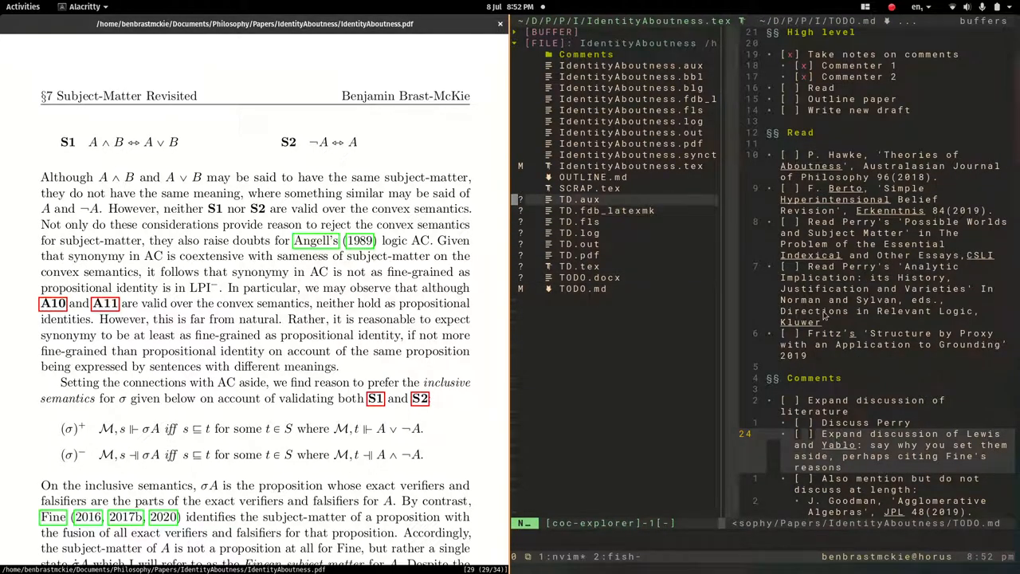
{"action": "mouse_move", "coordinate": [997, 318]}
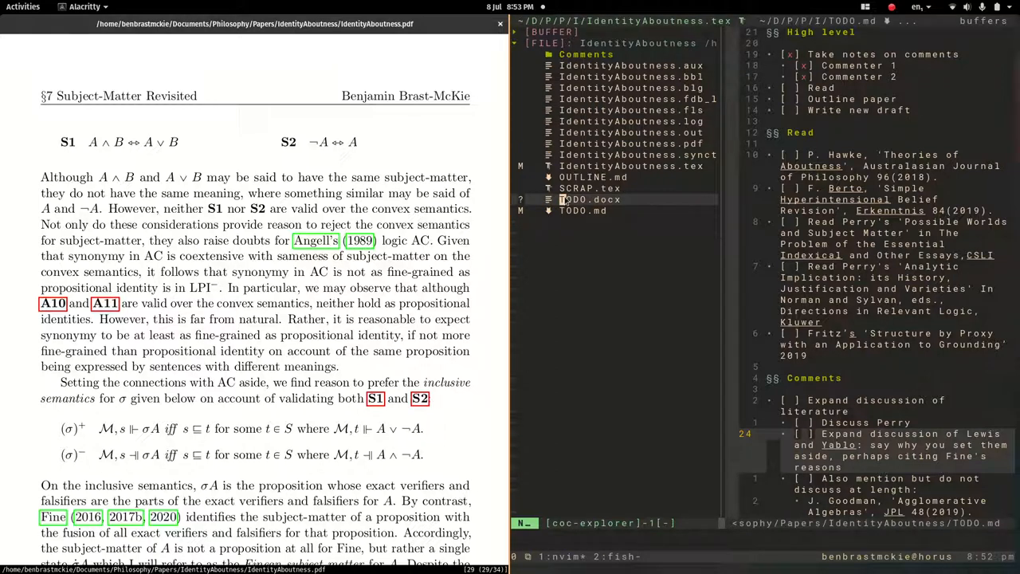
- Delete the TD.aux, TD.log, TD.pdf and TD.tex build files from coc-explorer
{"action": "left_click", "coordinate": [583, 200]}
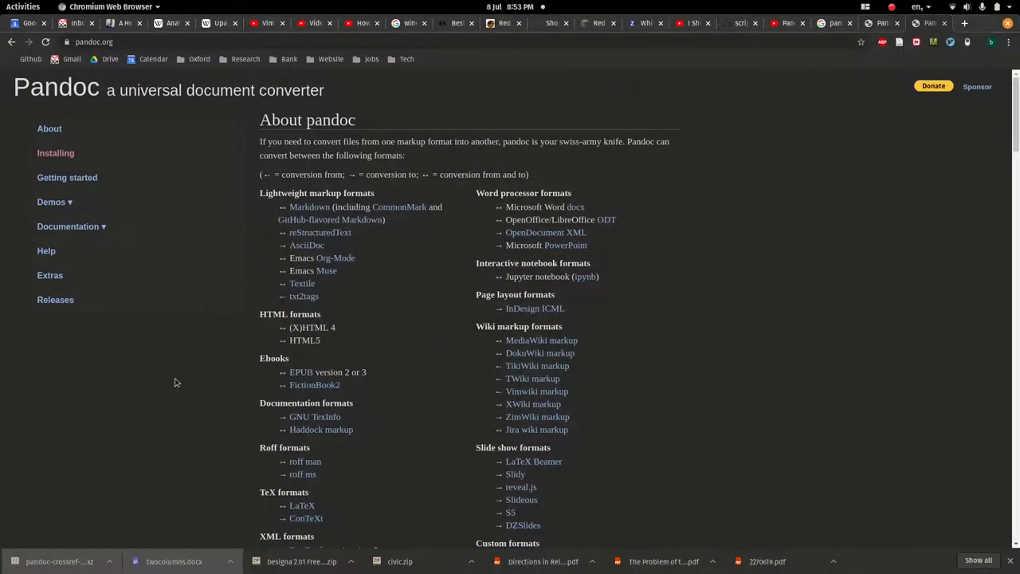
{"action": "mouse_move", "coordinate": [67, 177]}
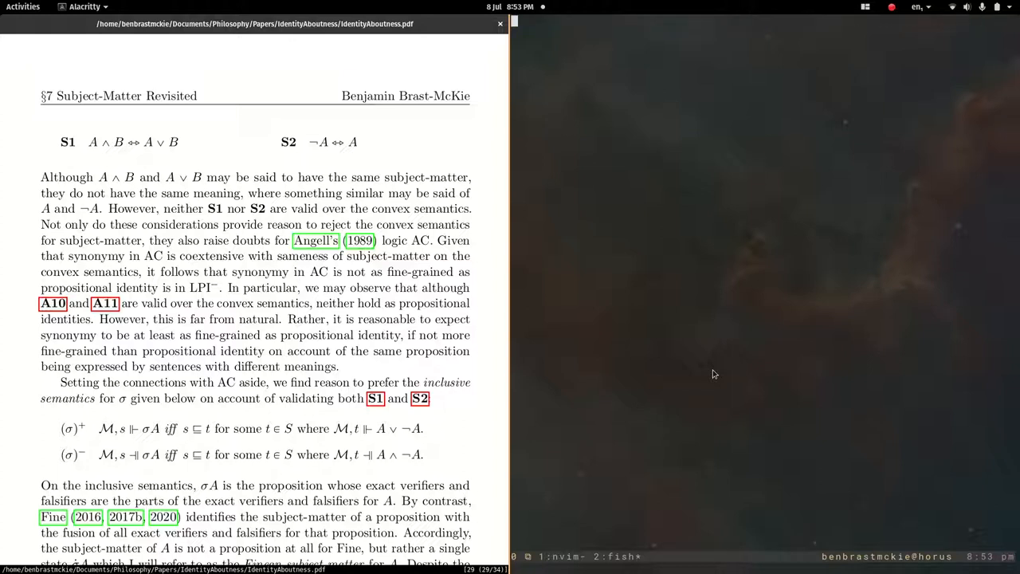
{"action": "mouse_move", "coordinate": [555, 415]}
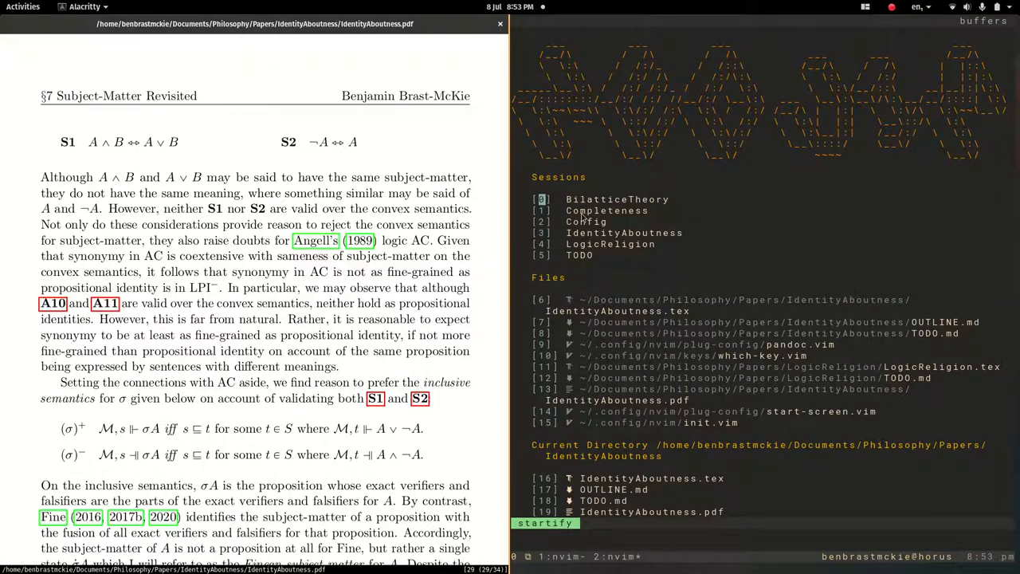
- Pick ~/.config/nvim/plug-config/pandoc.vim from the Startify file list
{"action": "left_click", "coordinate": [800, 345]}
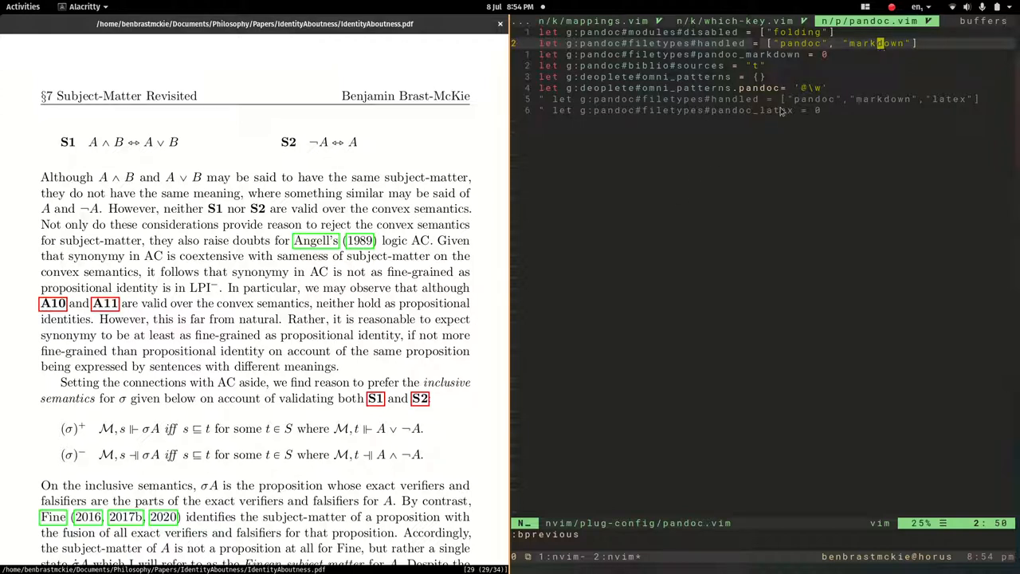
{"action": "mouse_move", "coordinate": [751, 170]}
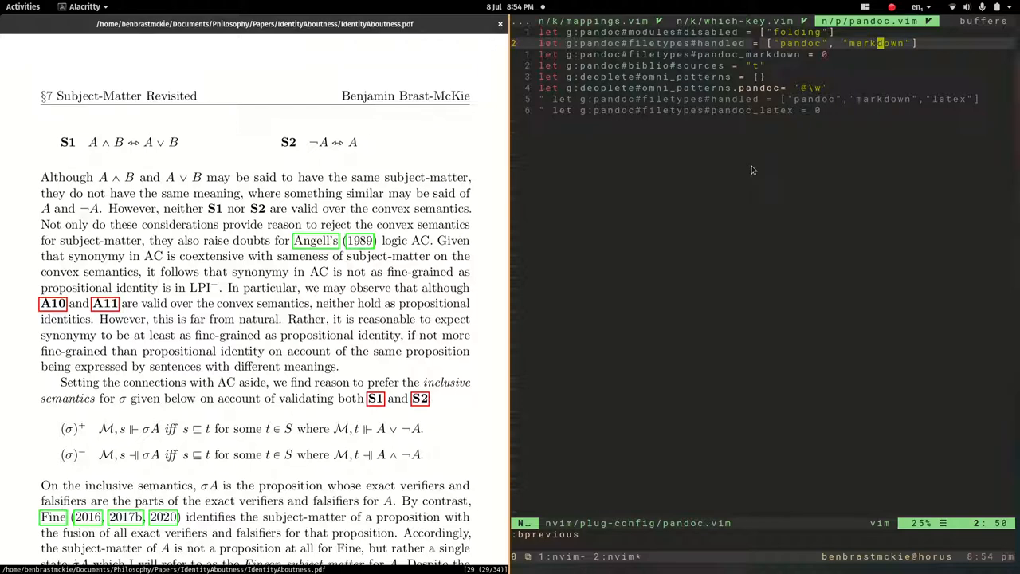
{"action": "mouse_move", "coordinate": [860, 99]}
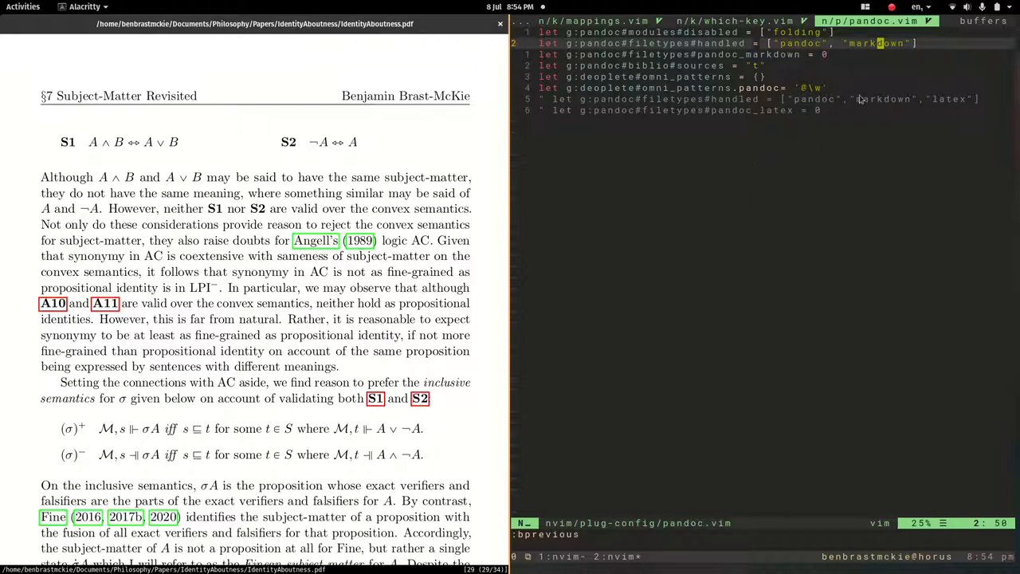